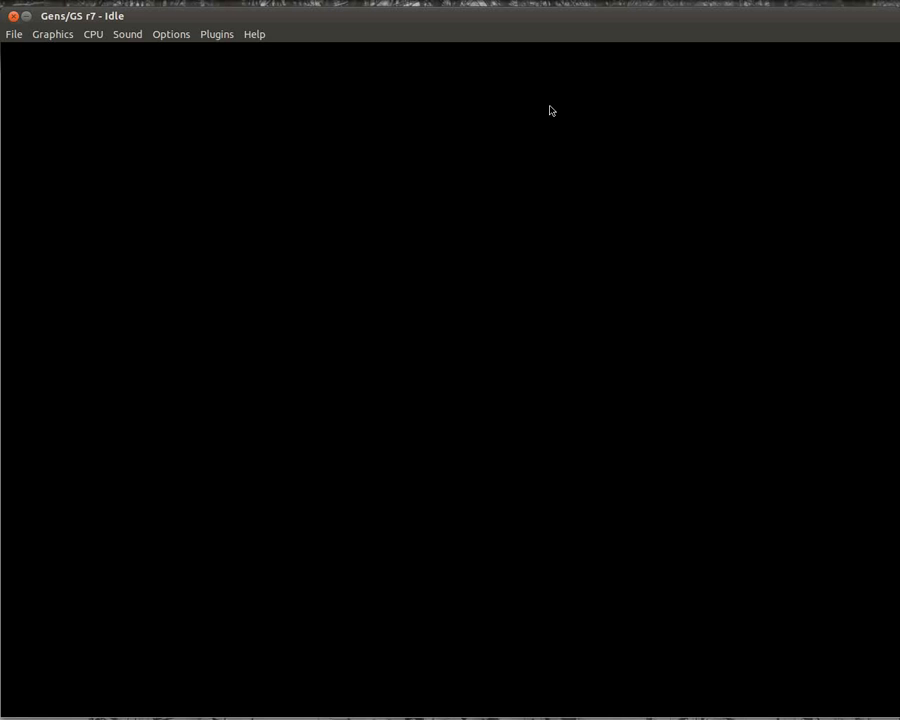
mouse_move(476, 64)
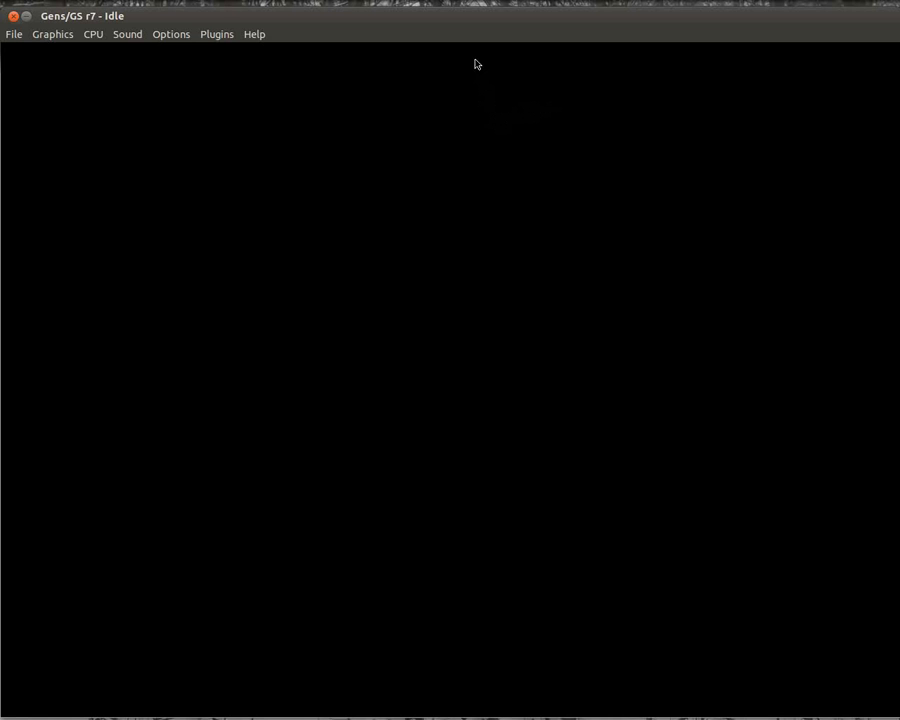
mouse_move(402, 74)
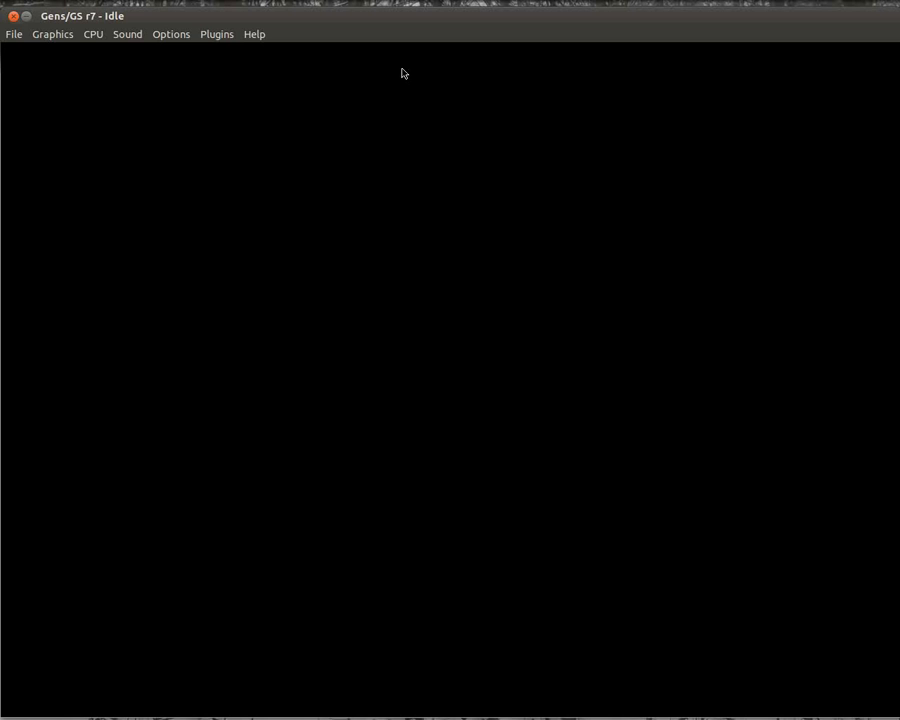
mouse_move(398, 80)
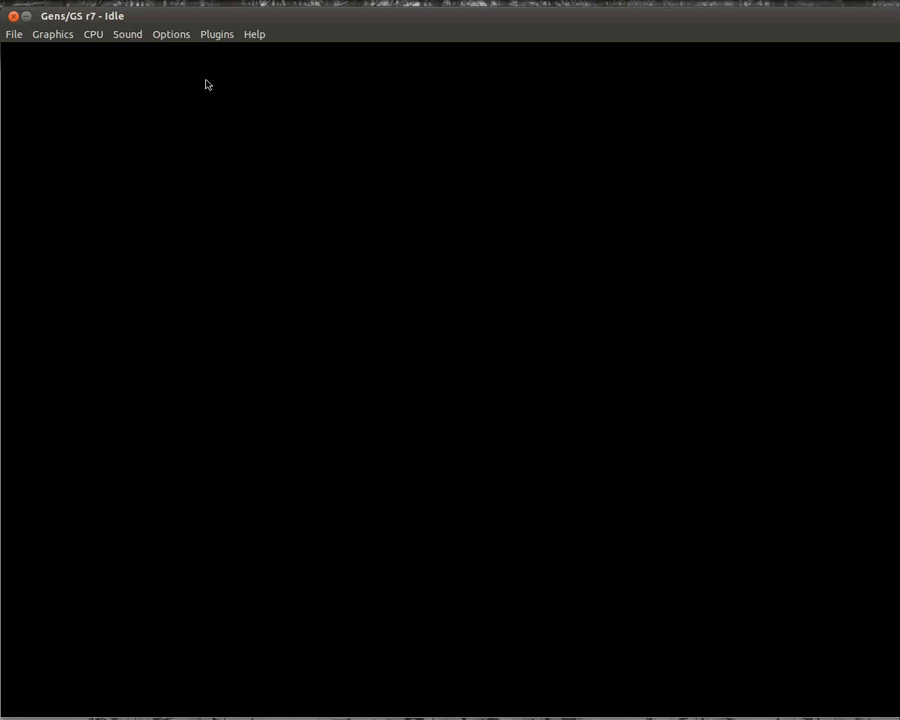
mouse_move(56, 57)
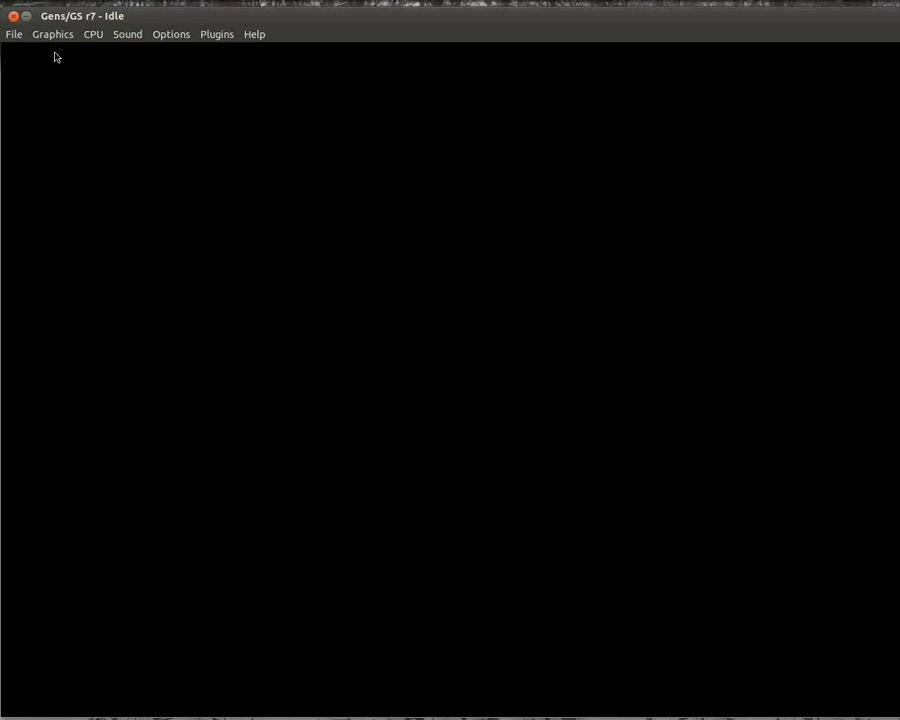
mouse_move(97, 75)
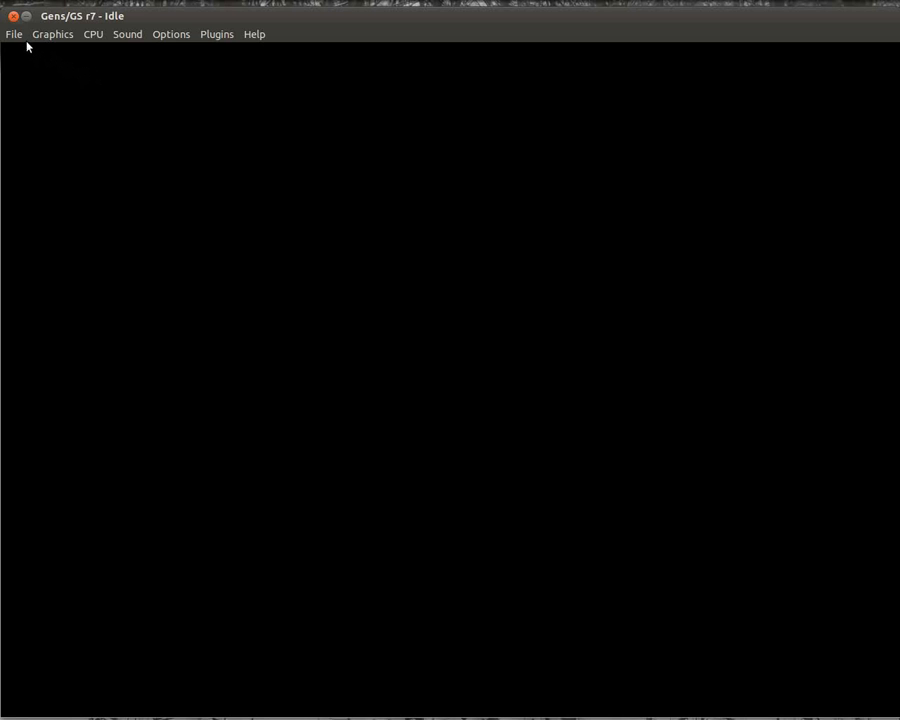
mouse_move(490, 72)
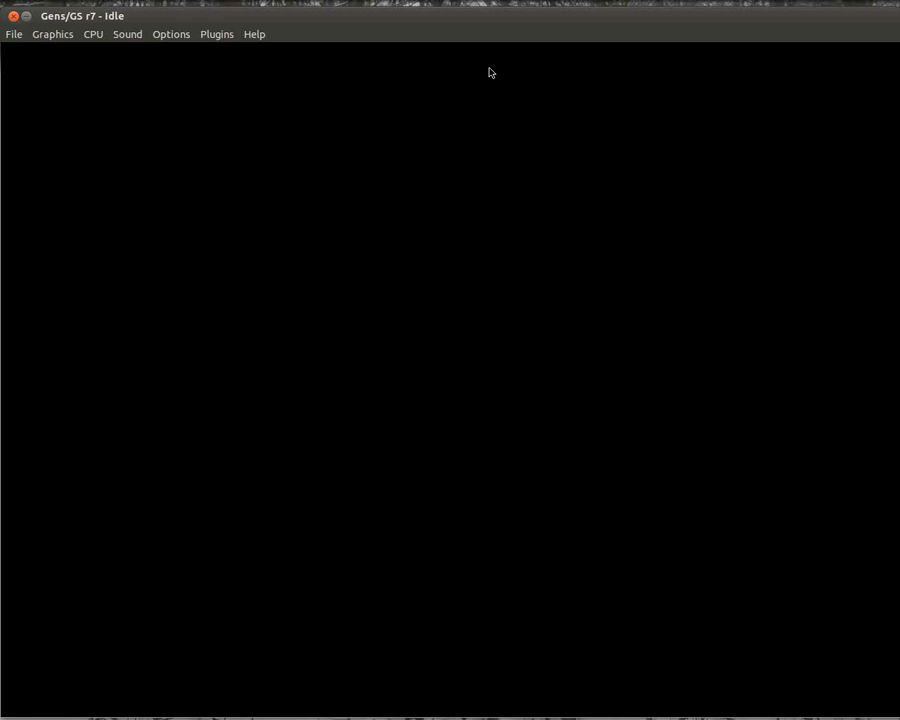
mouse_move(341, 90)
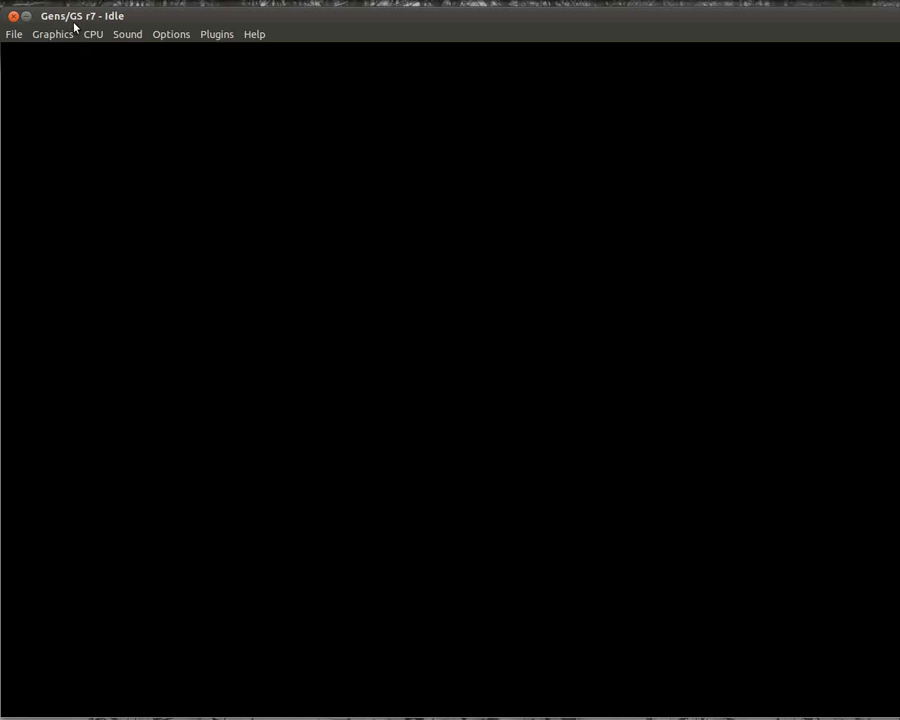
mouse_move(81, 48)
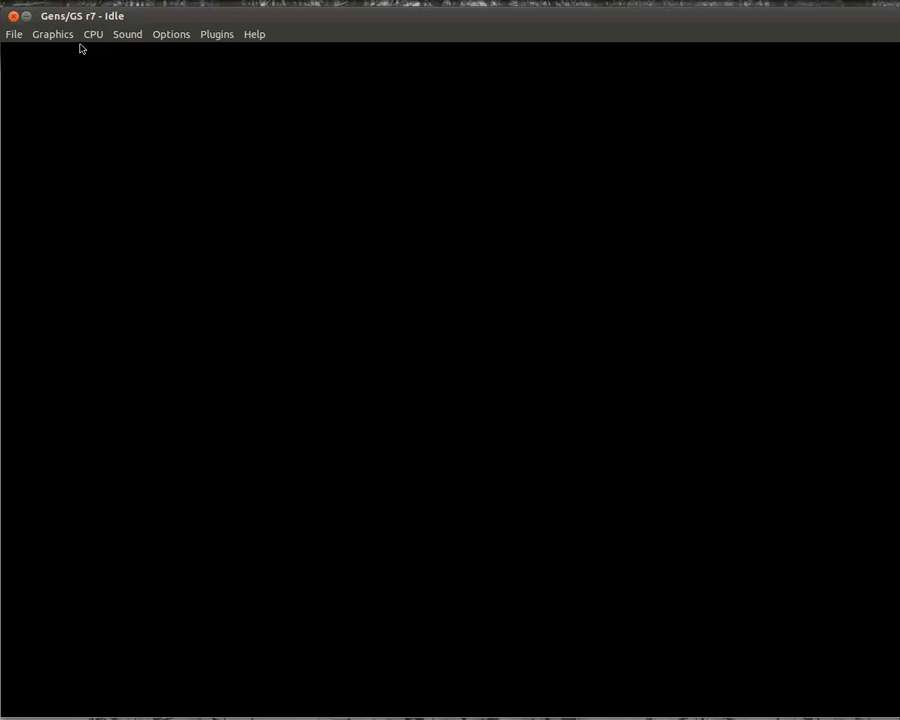
mouse_move(78, 28)
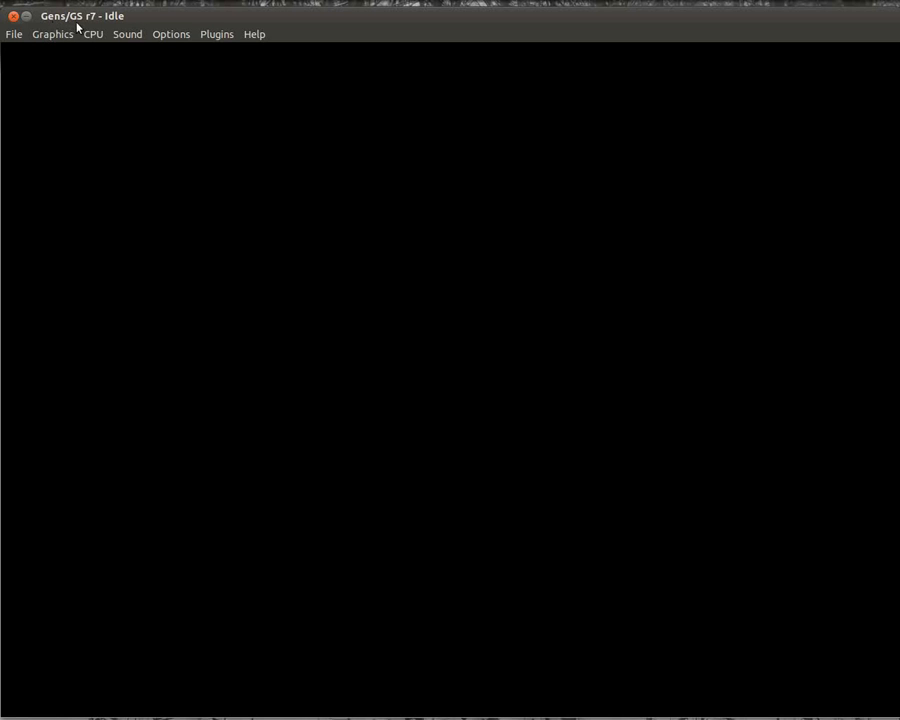
mouse_move(280, 64)
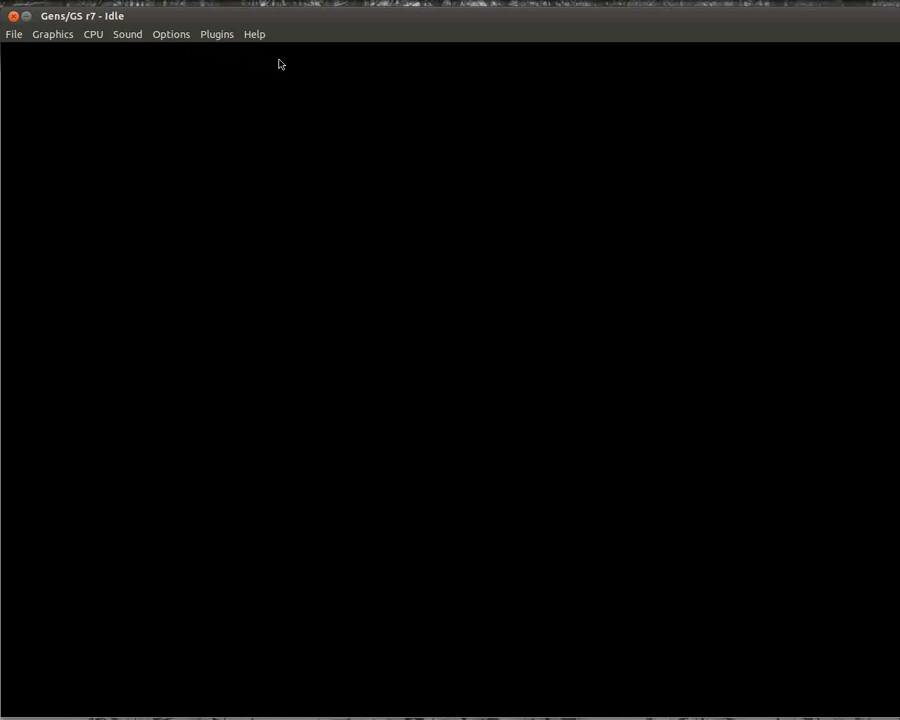
mouse_move(299, 107)
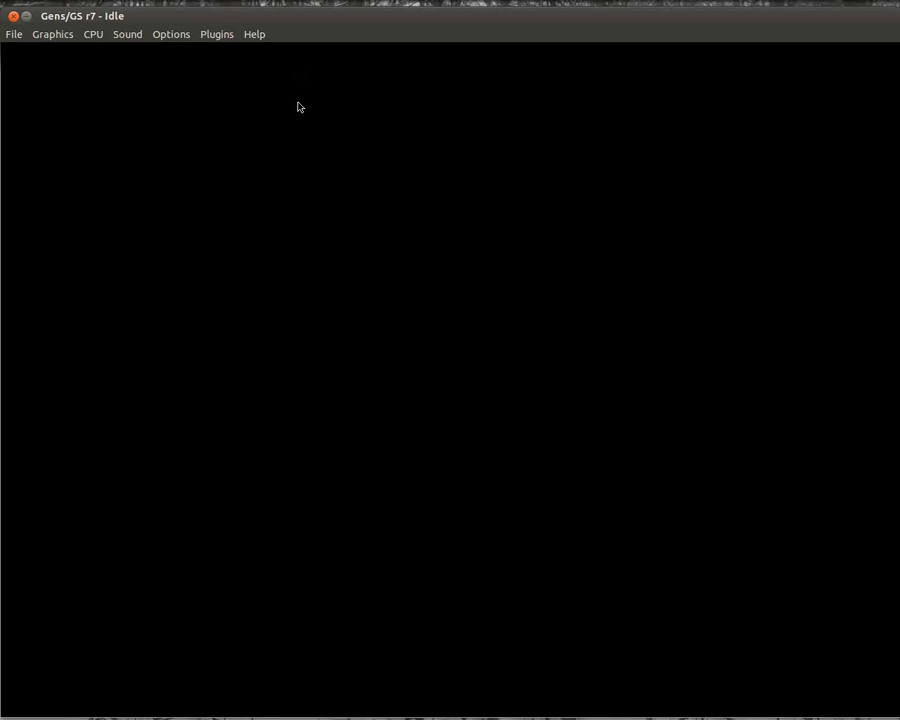
mouse_move(285, 96)
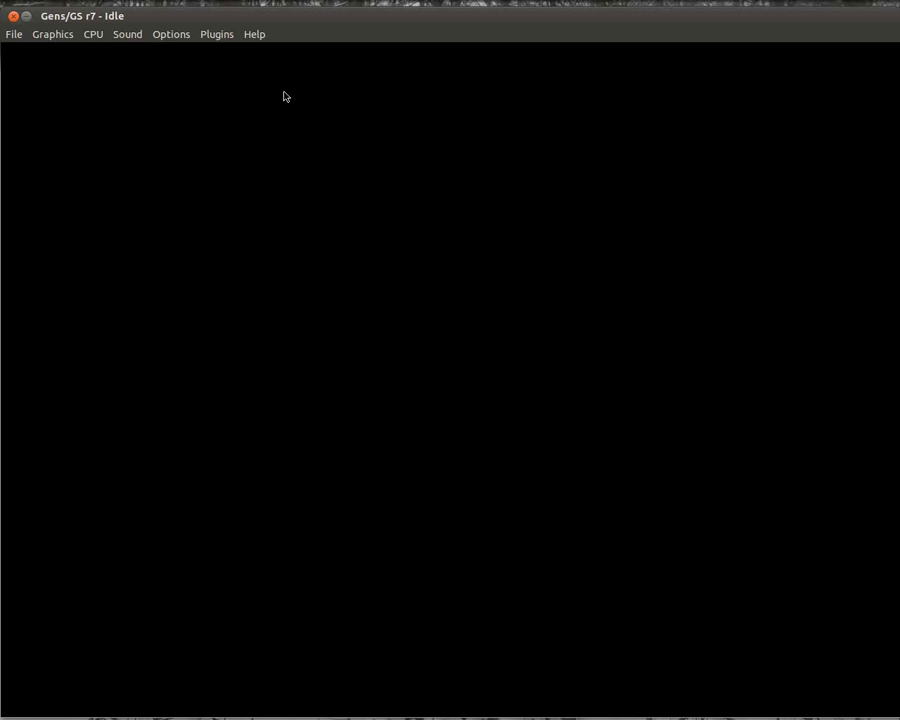
mouse_move(82, 60)
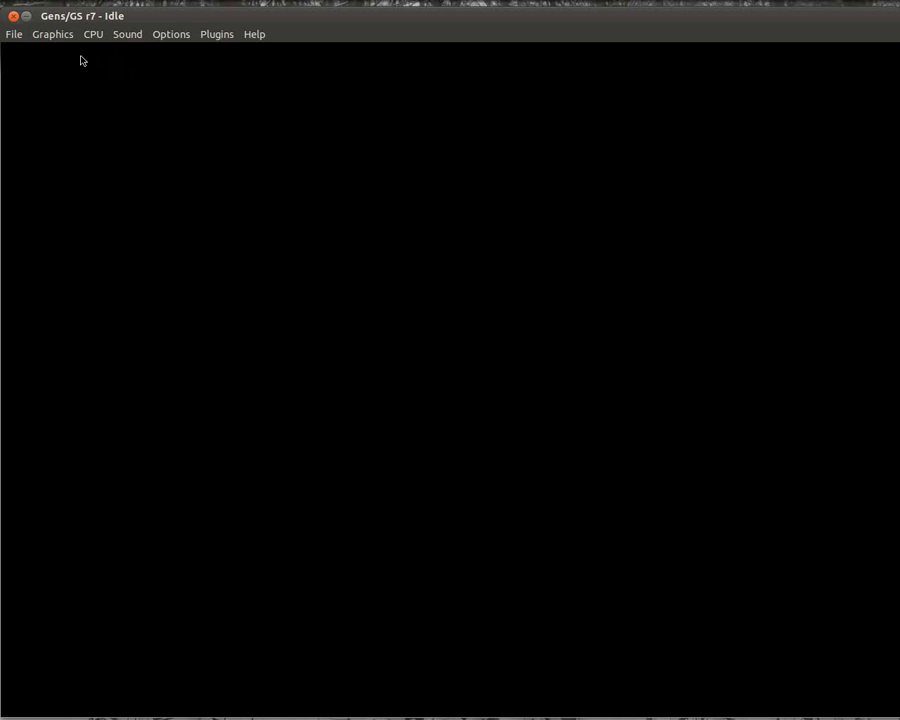
mouse_move(97, 65)
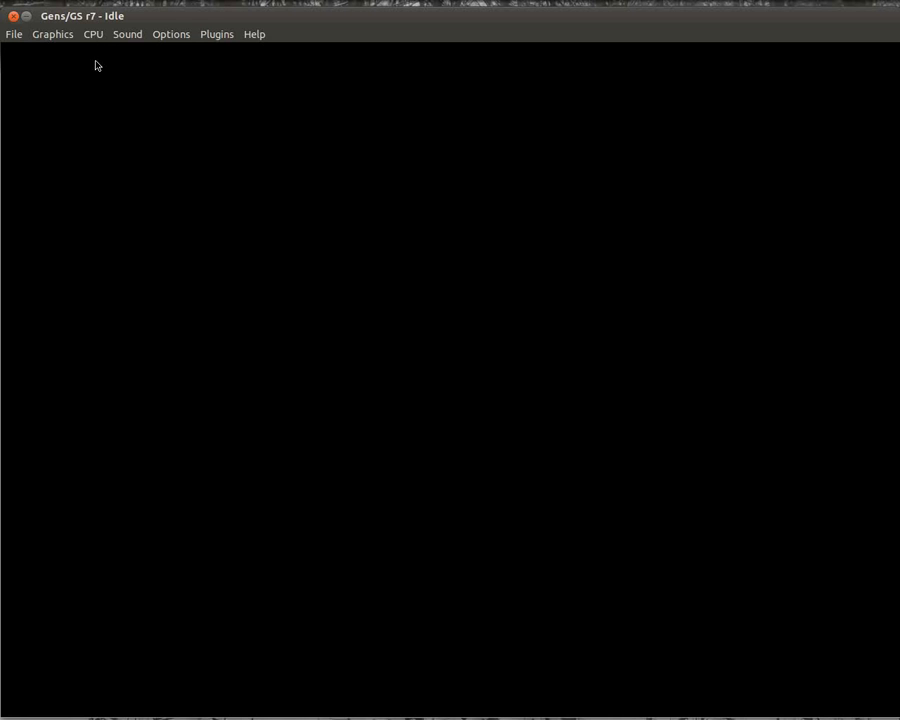
mouse_move(86, 76)
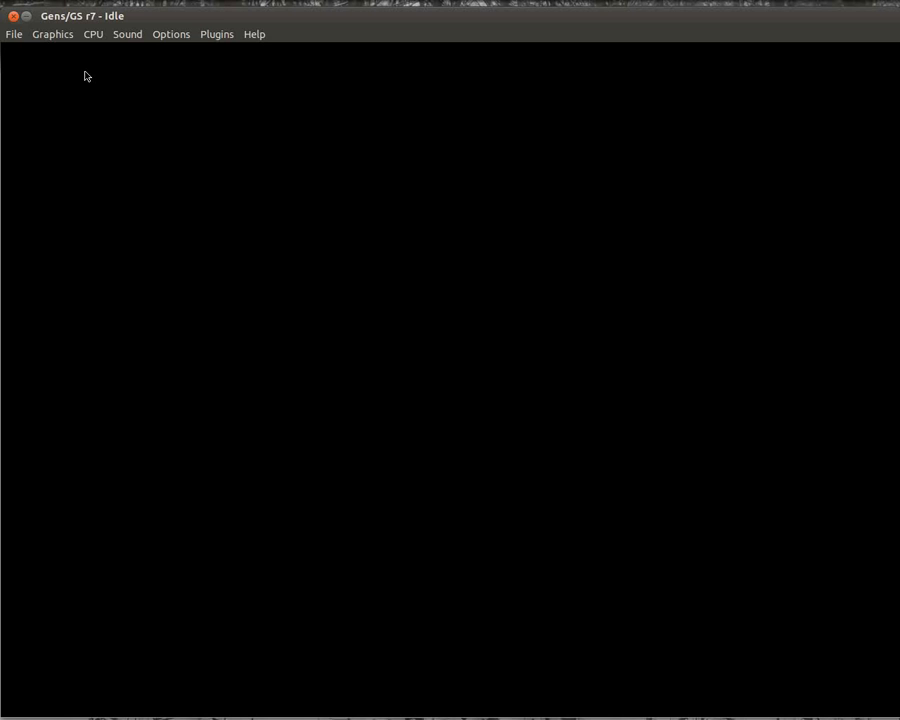
mouse_move(60, 33)
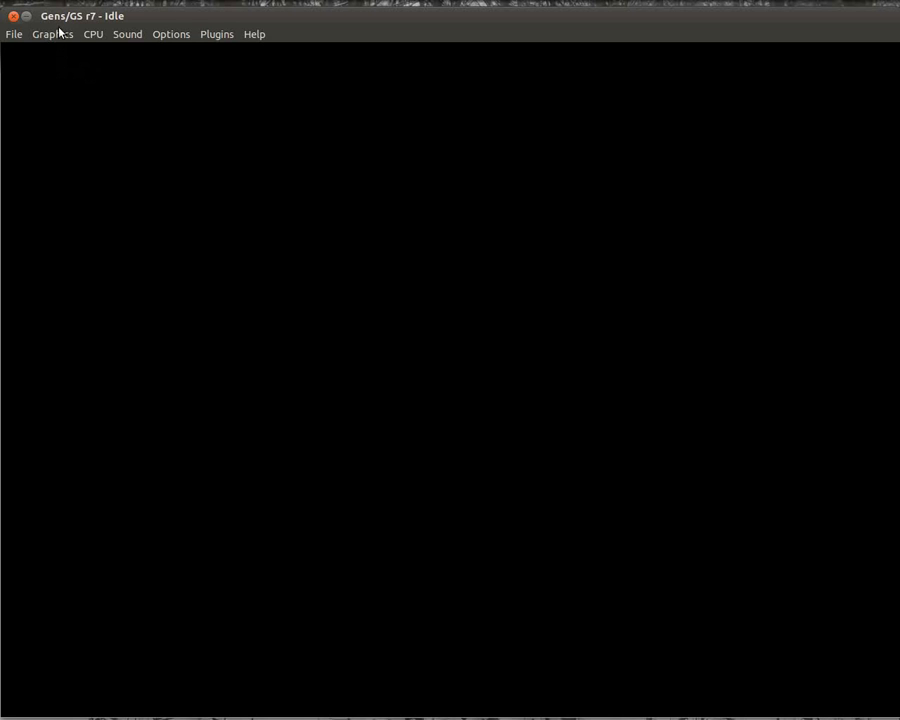
mouse_move(62, 28)
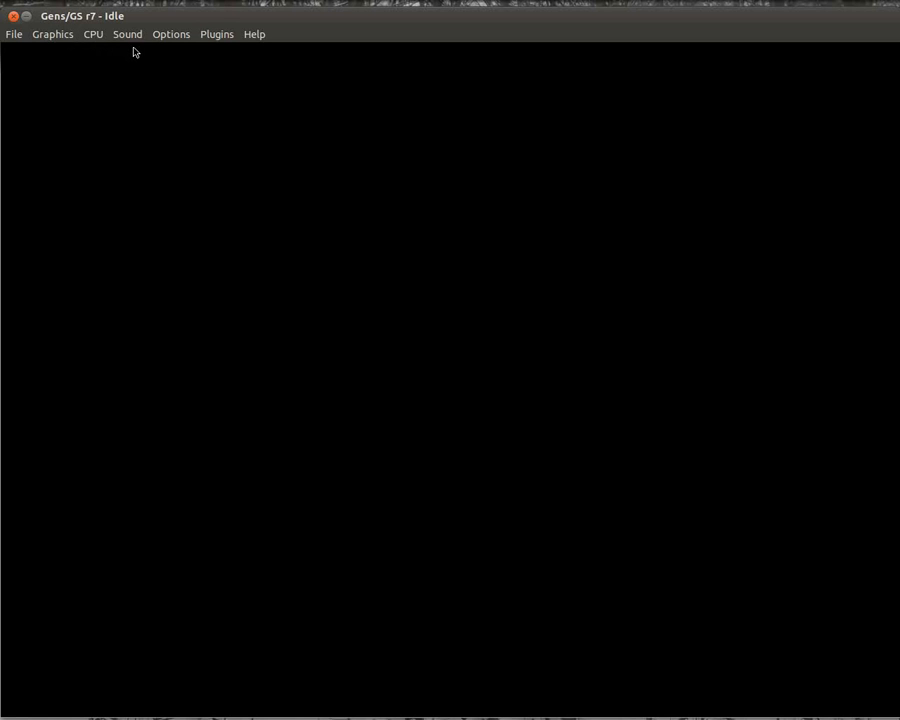
mouse_move(58, 22)
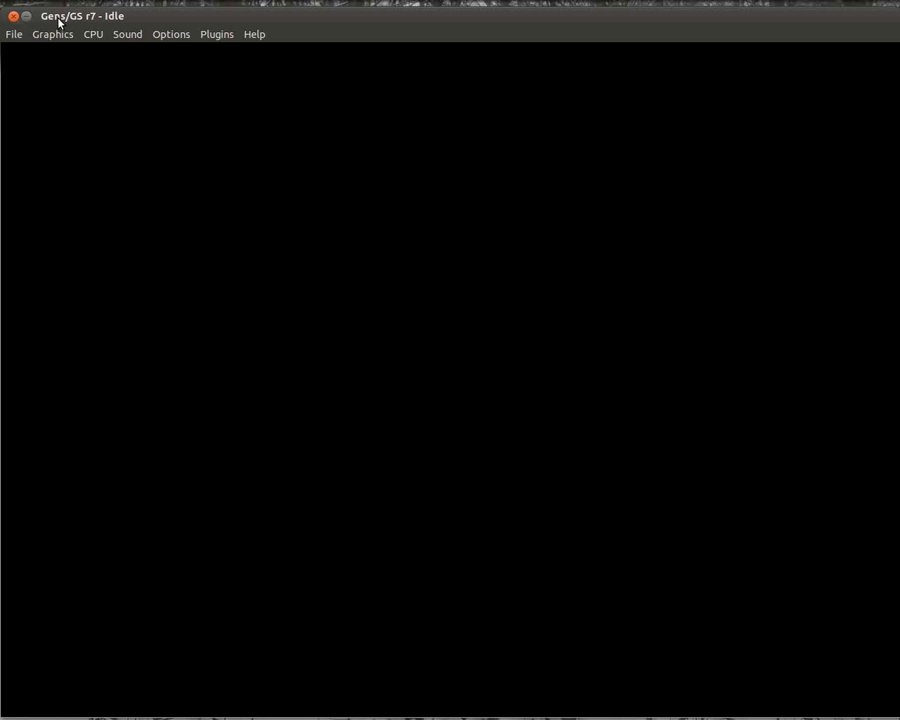
mouse_move(170, 90)
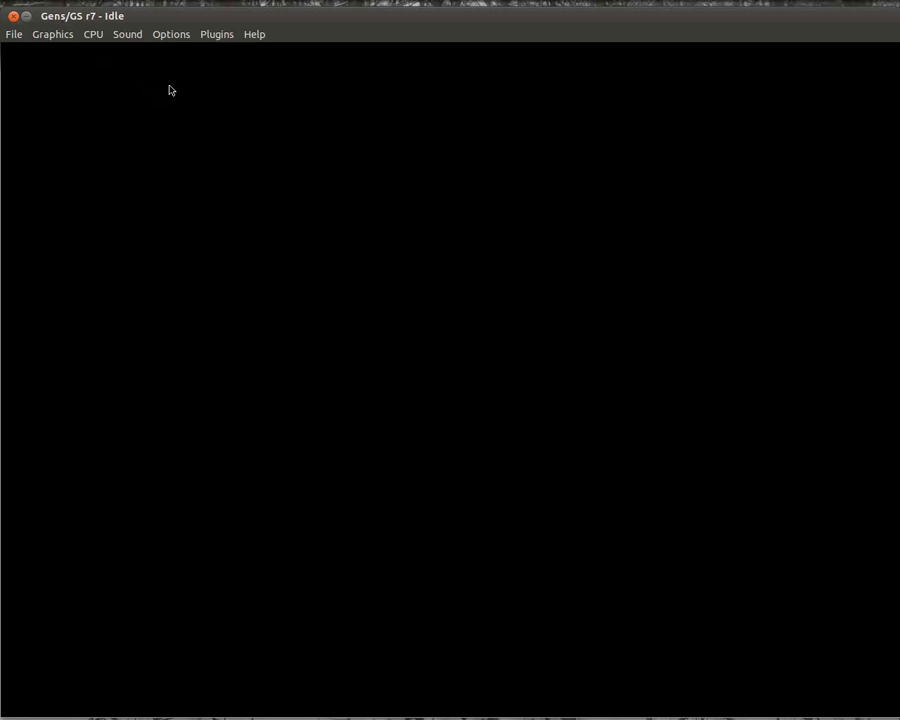
Open Zombies Ate My Neighbors.bin from the Sega Genesis folder via File > Open ROM.
left_click(14, 34)
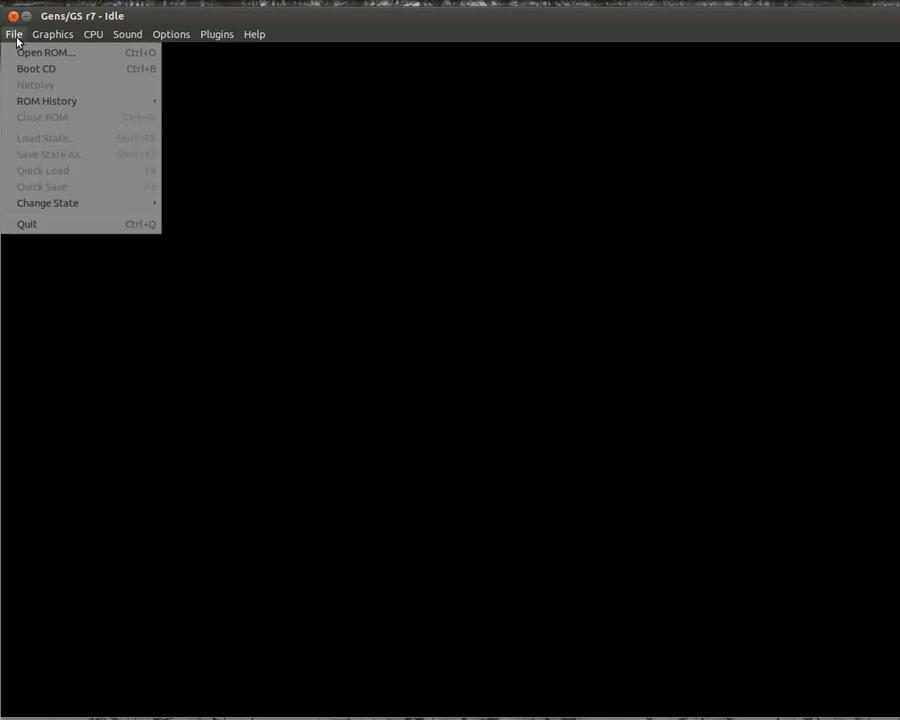
left_click(45, 52)
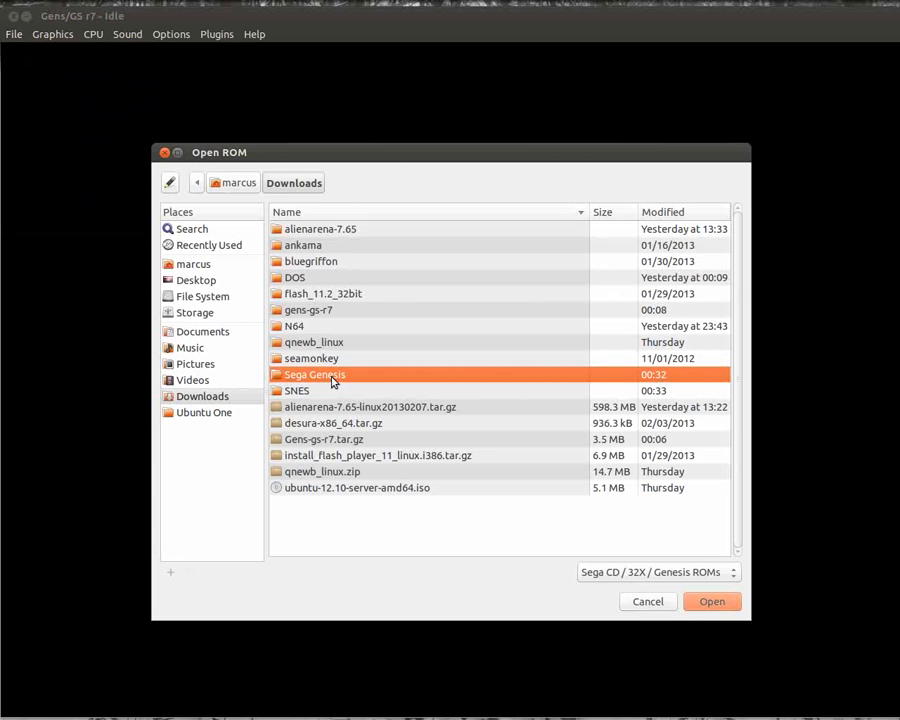
double_click(313, 374)
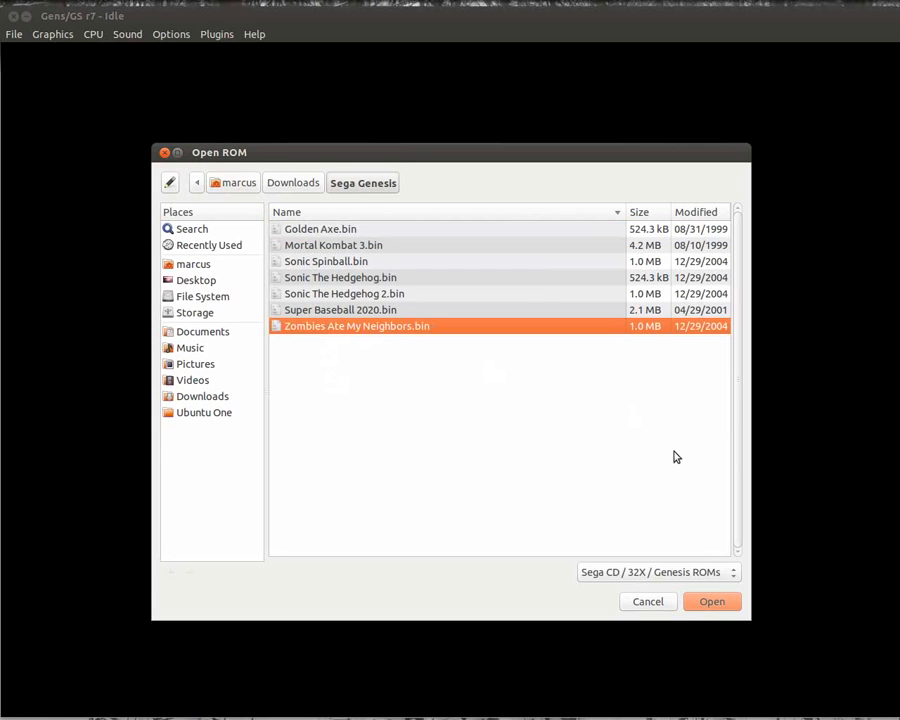
left_click(712, 601)
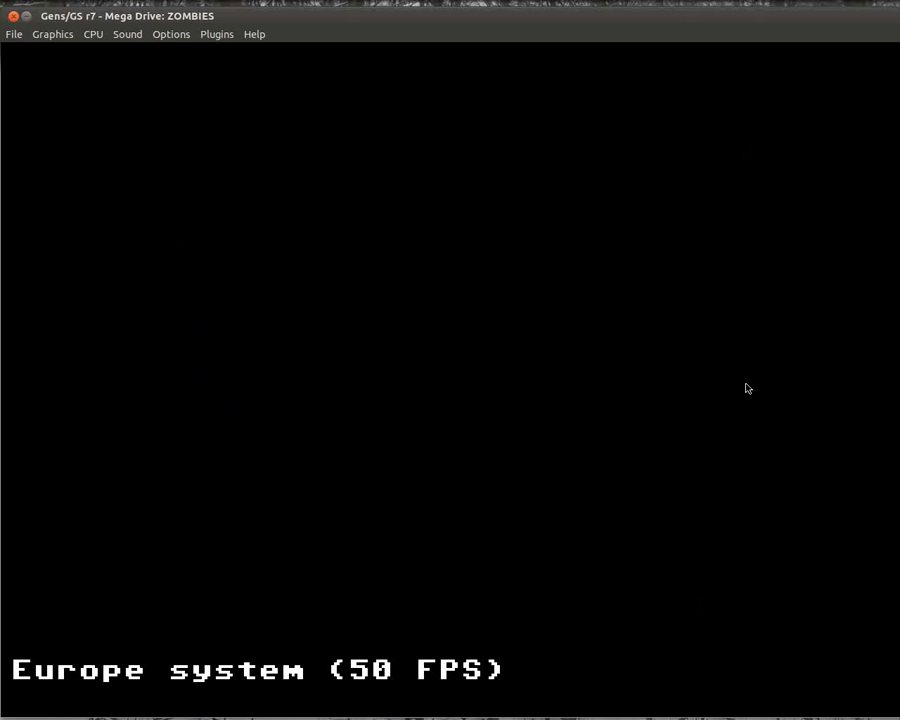